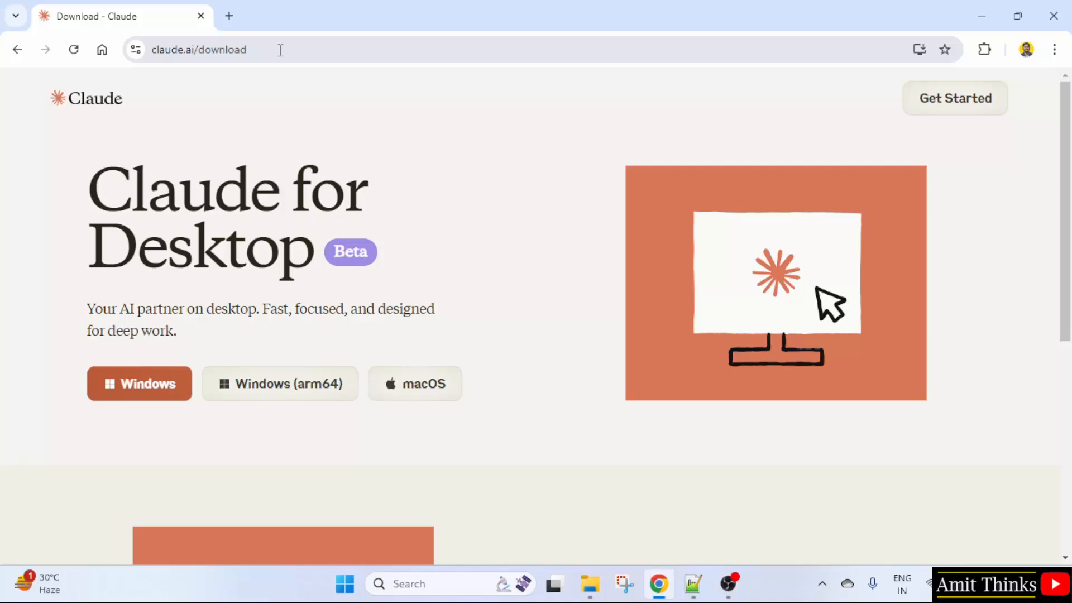
mouse_move(424, 135)
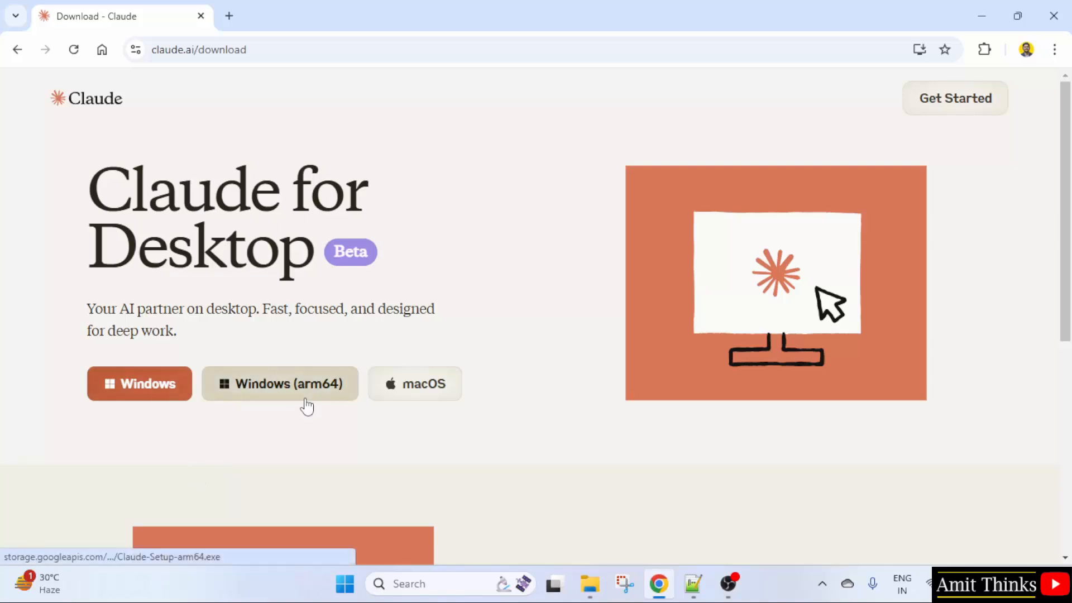
mouse_move(415, 383)
type("about your PC")
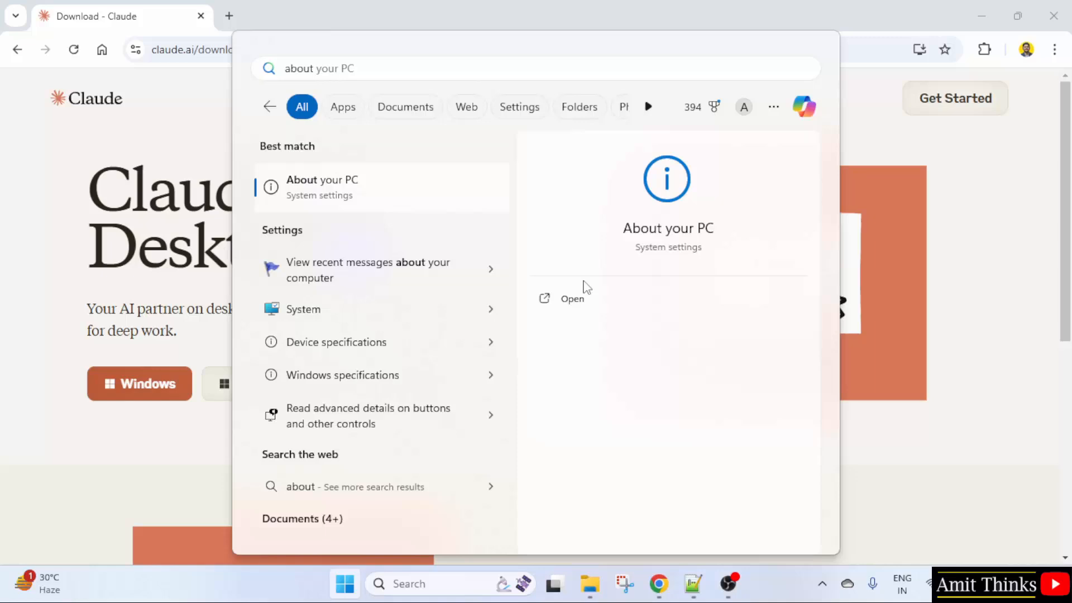
Open the About your PC page showing a 64-bit OS on an x64-based processor.
left_click(572, 298)
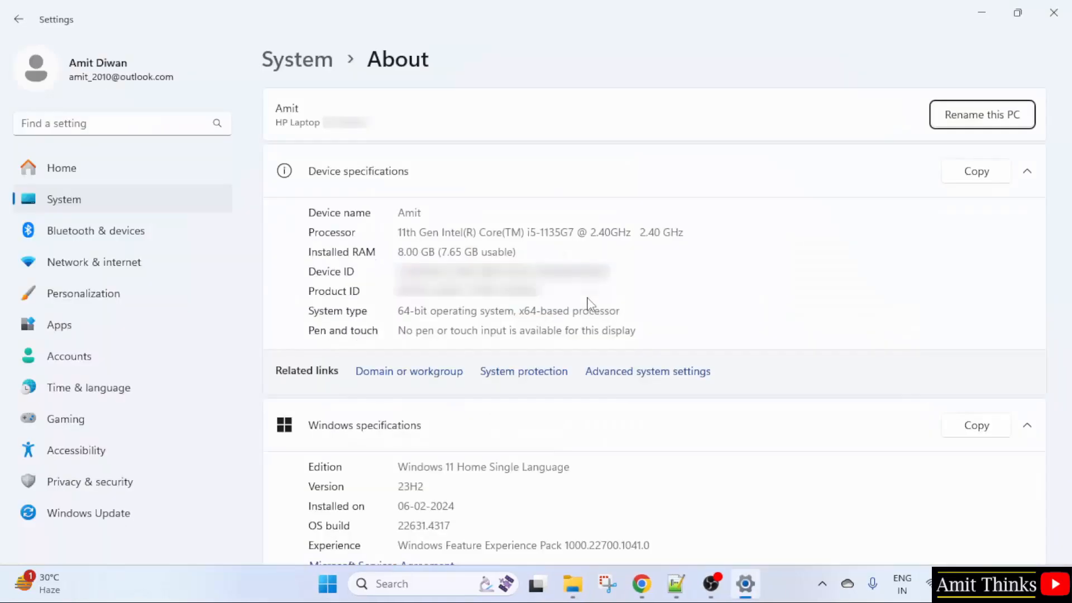
mouse_move(376, 345)
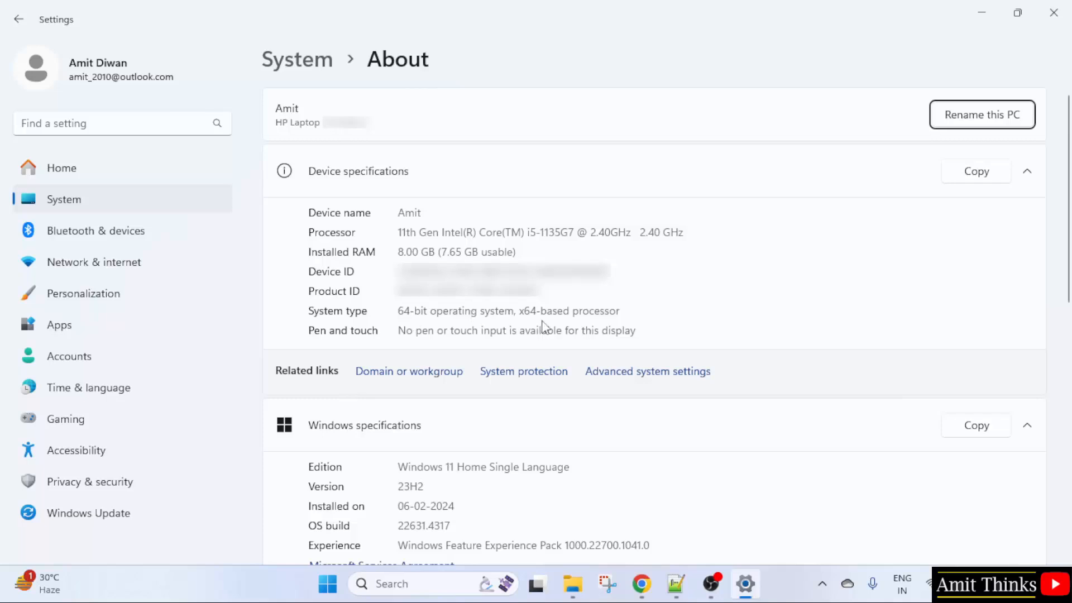
mouse_move(581, 331)
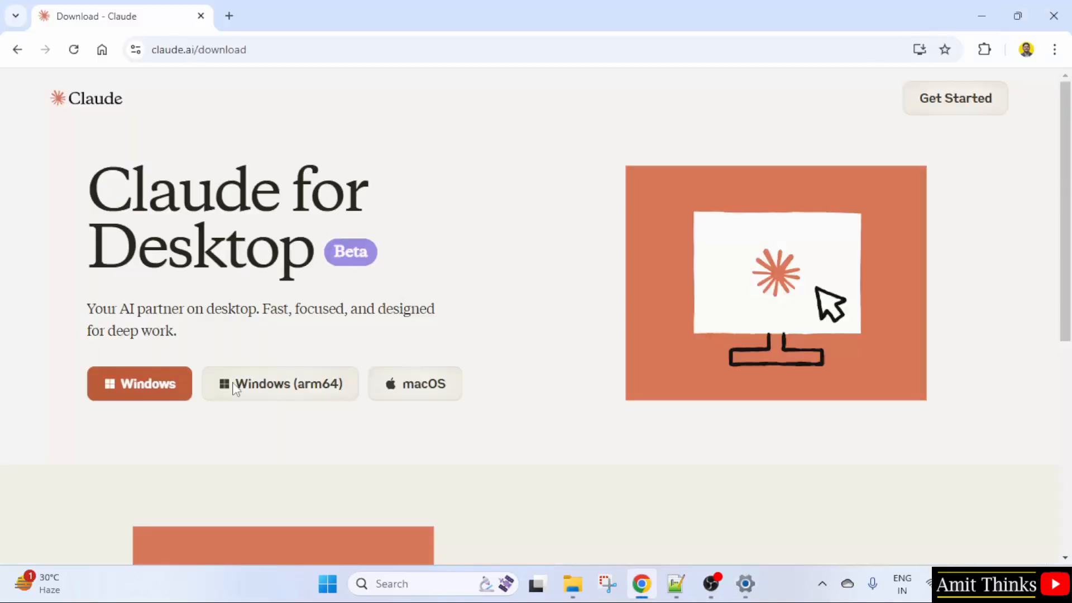
mouse_move(140, 383)
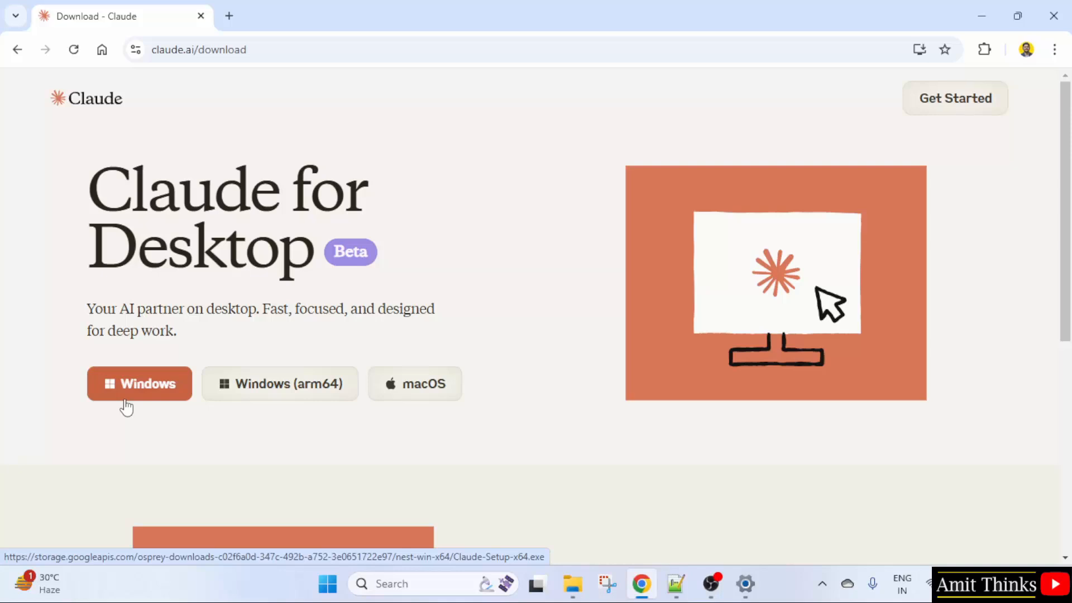
mouse_move(286, 421)
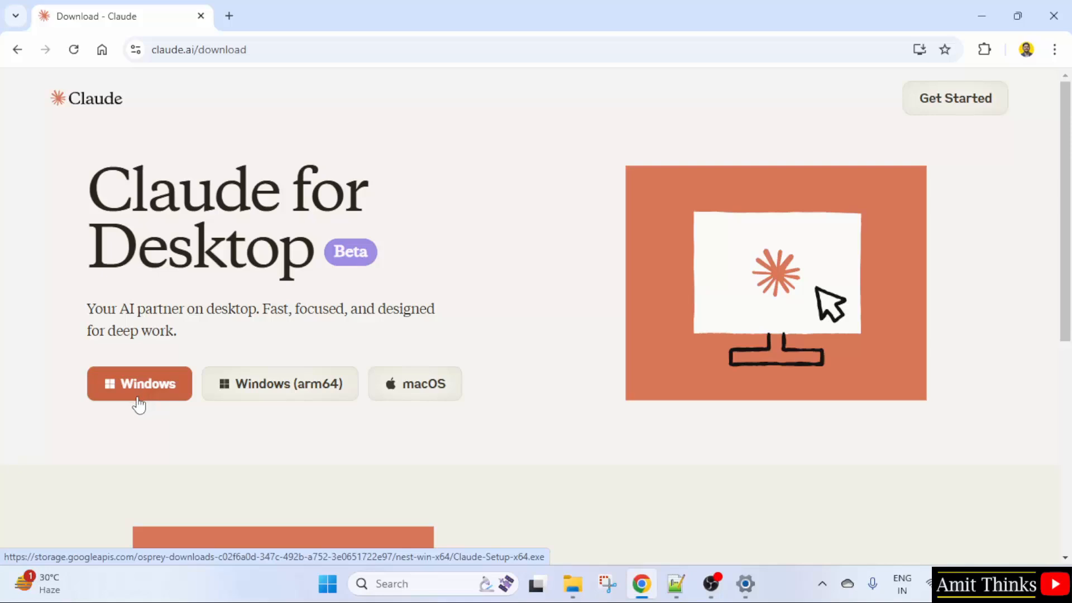
Download Claude-Setup-x64.exe from claude.ai/download using the Windows x64 button.
left_click(140, 383)
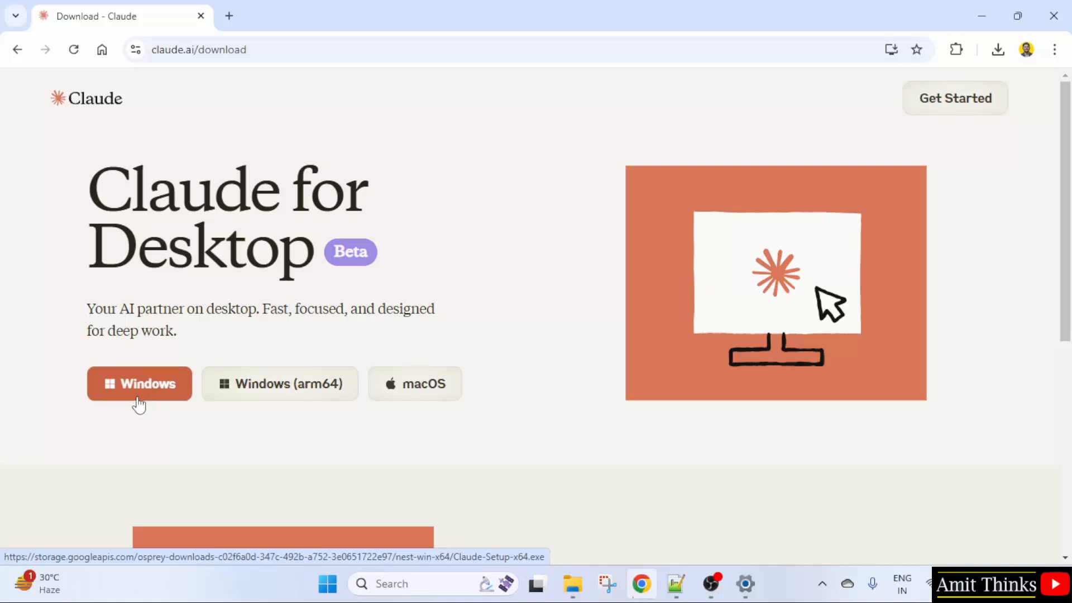
left_click(997, 49)
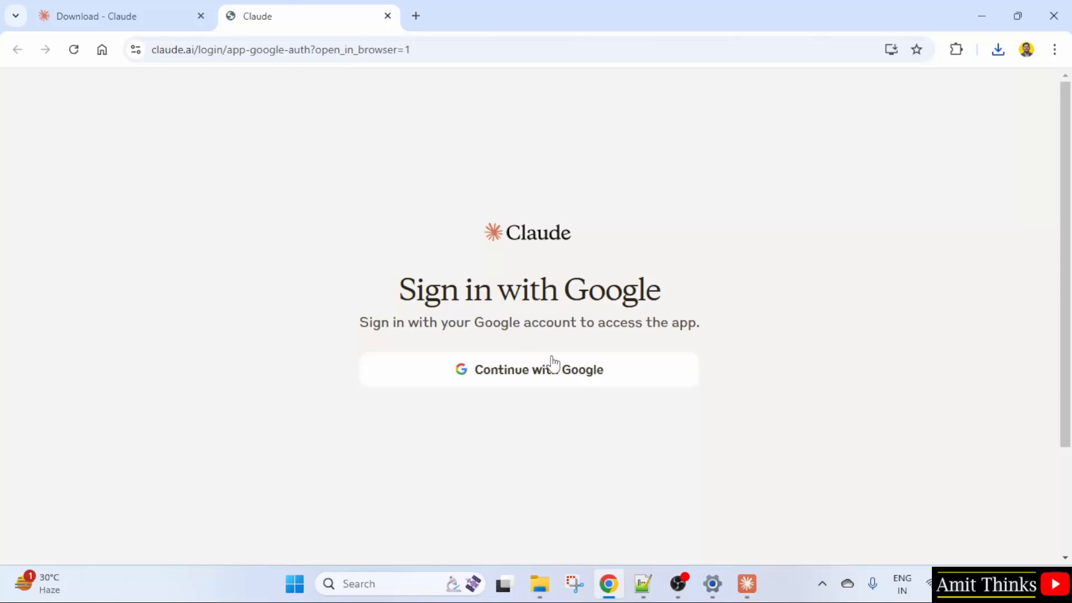
Sign in with the first Google account, confirm Anthropic access, and open Claude desktop.
left_click(528, 369)
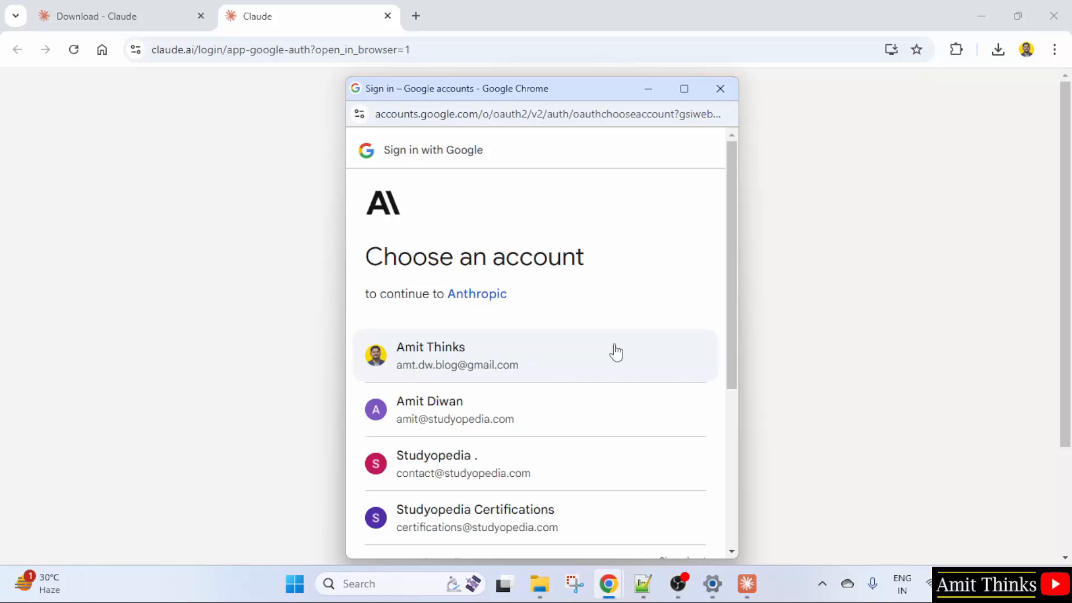
mouse_move(593, 333)
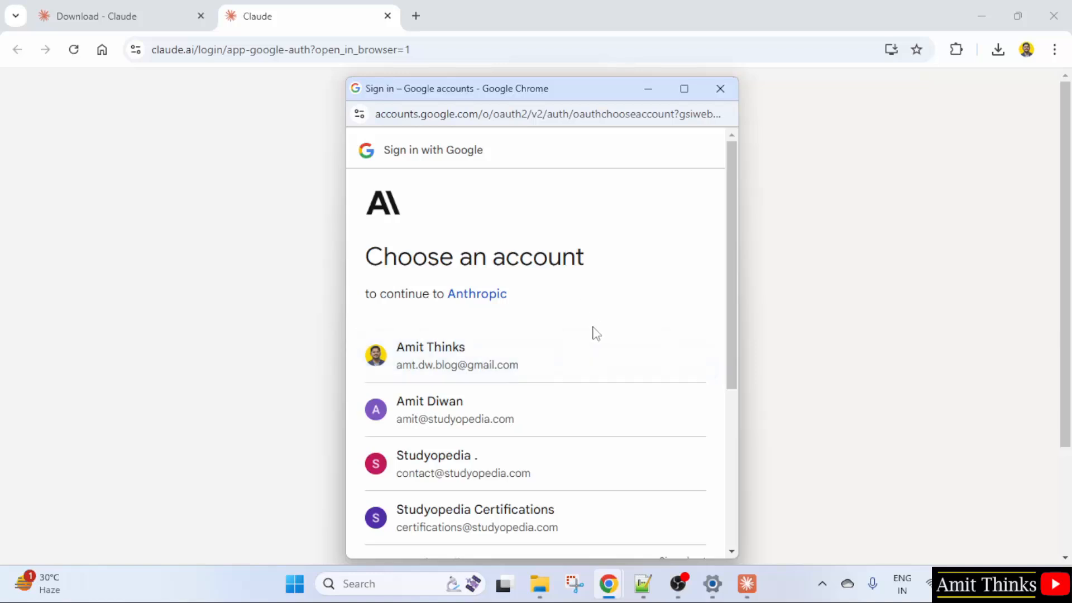
mouse_move(559, 362)
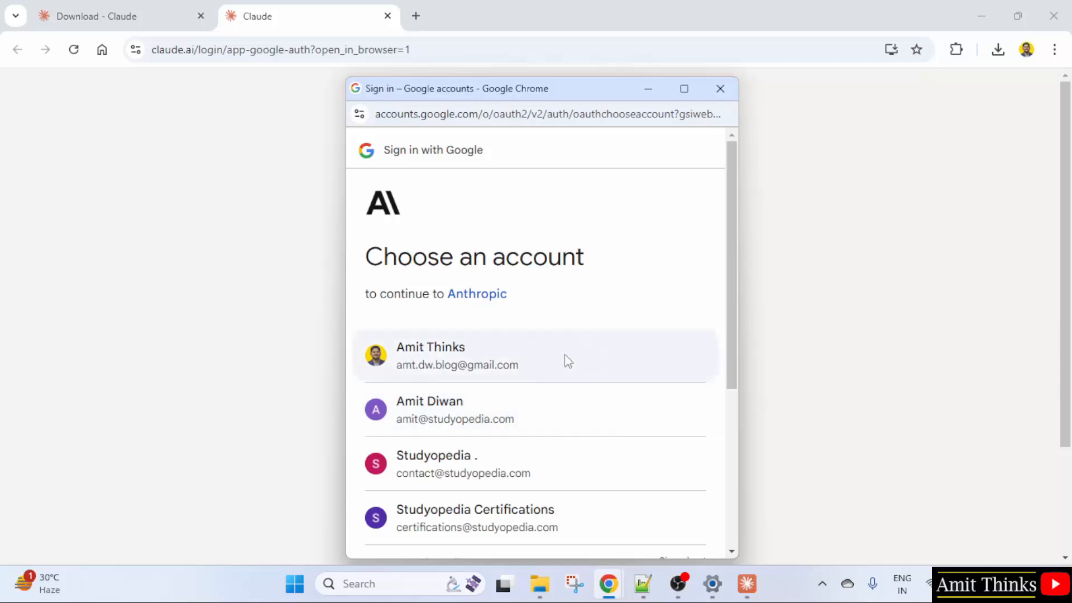
left_click(456, 355)
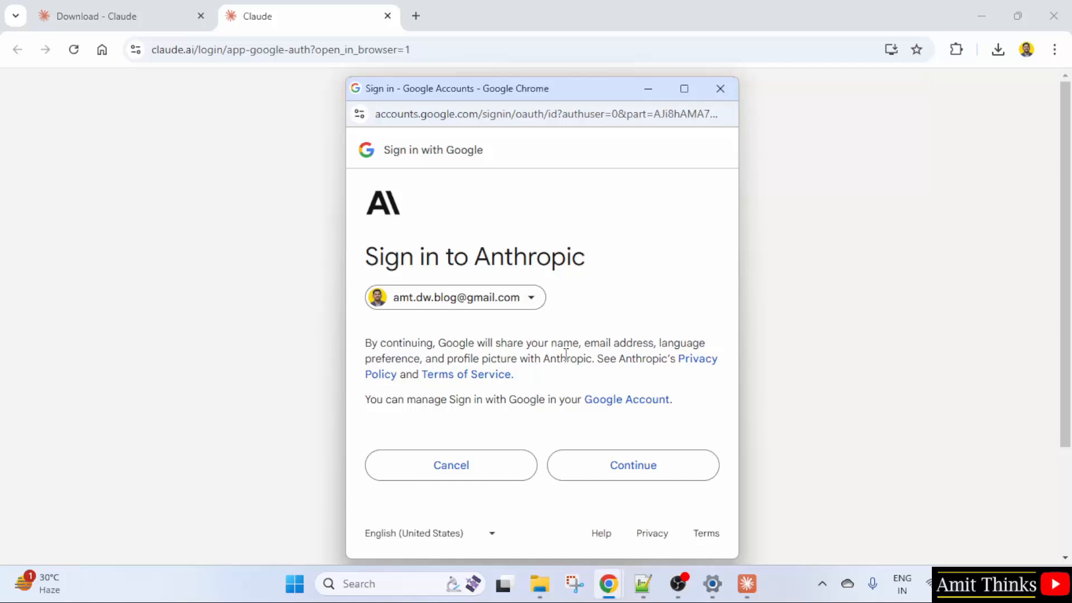
left_click(632, 464)
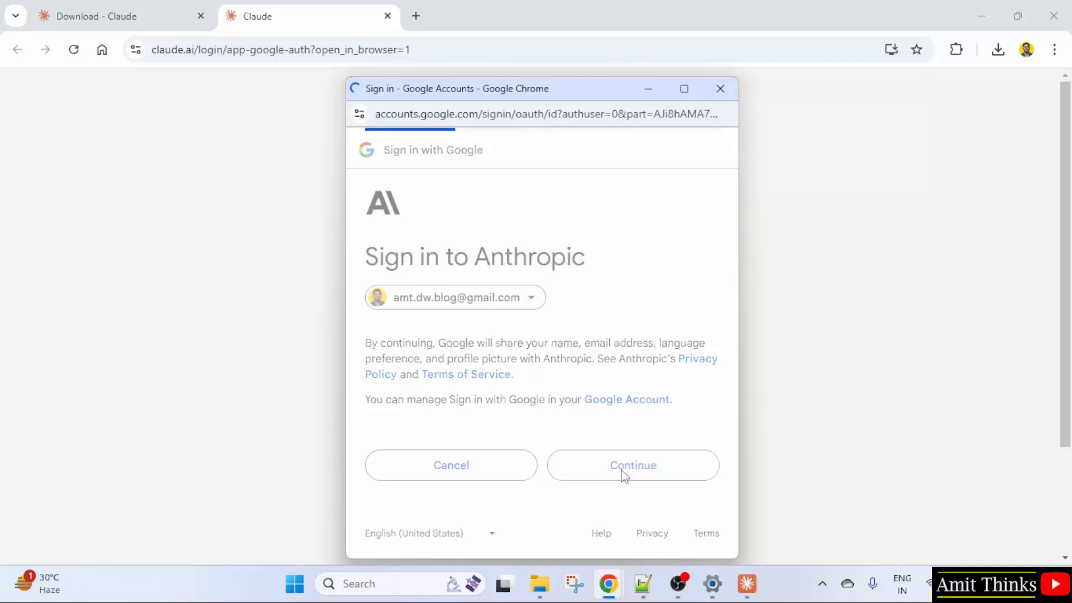
left_click(632, 465)
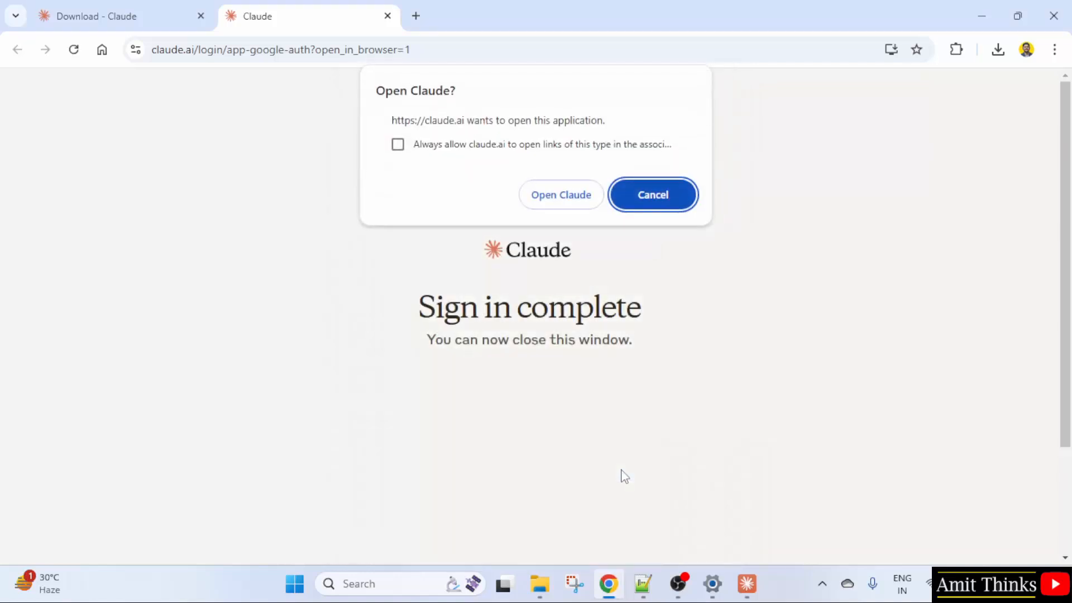
left_click(559, 194)
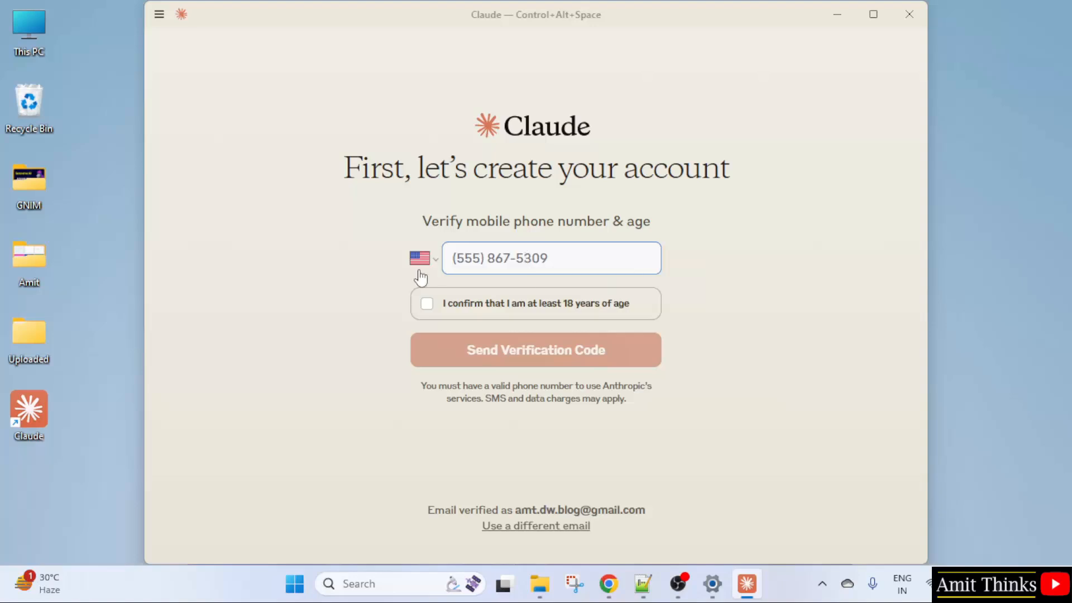
Set country to India, confirm age 18+, send the SMS code, and verify to create the account.
left_click(422, 258)
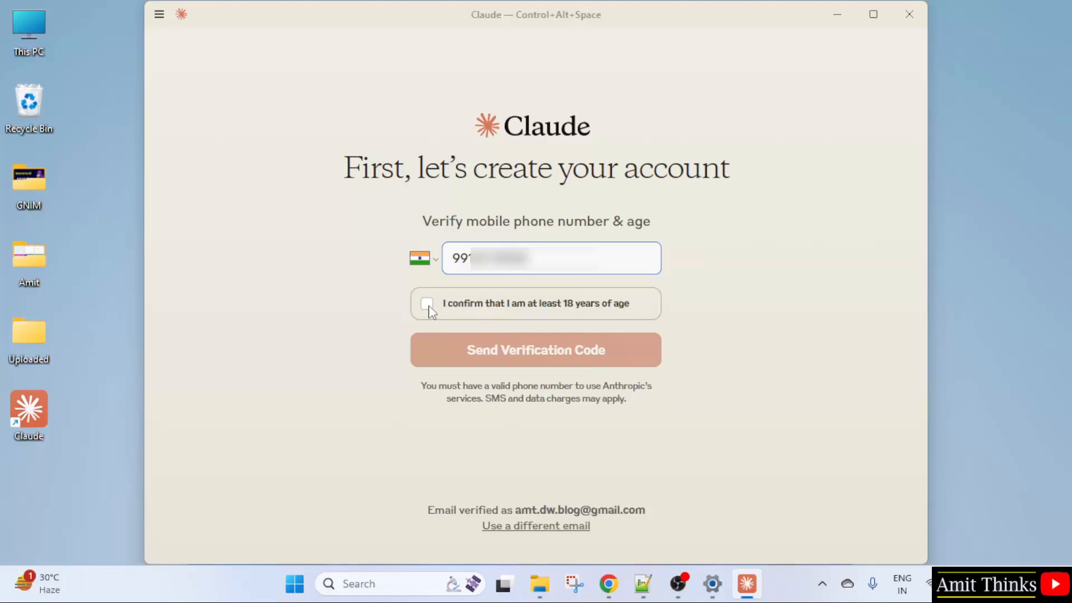
left_click(427, 303)
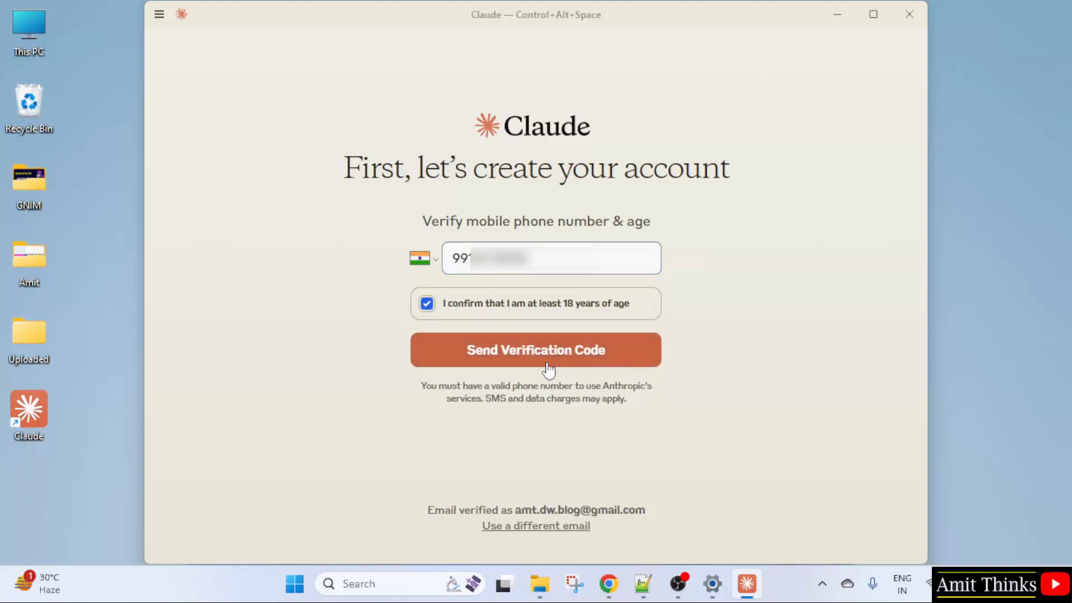
mouse_move(538, 367)
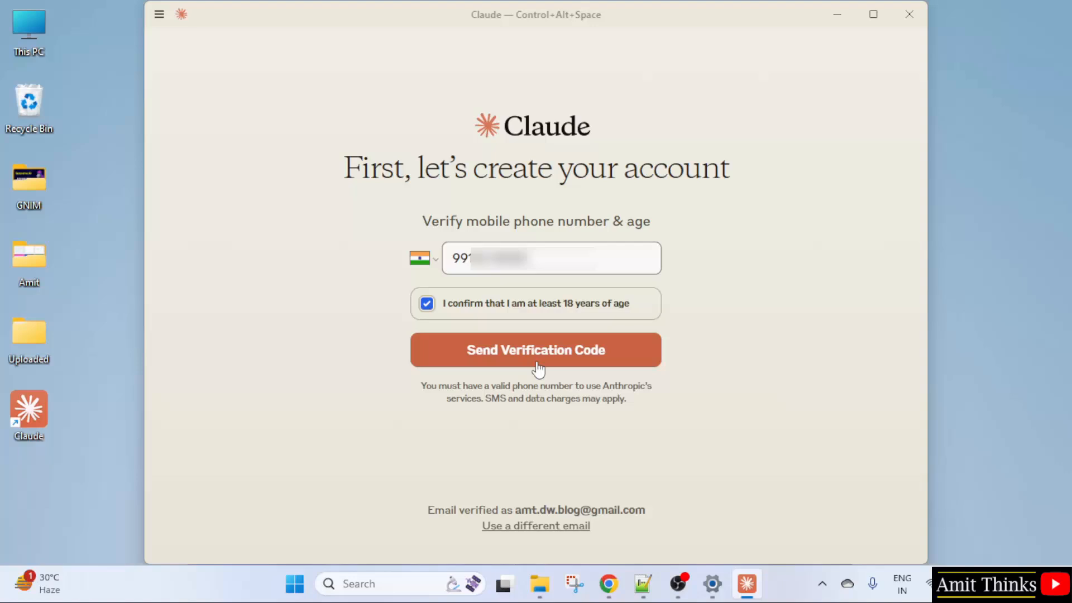
left_click(535, 350)
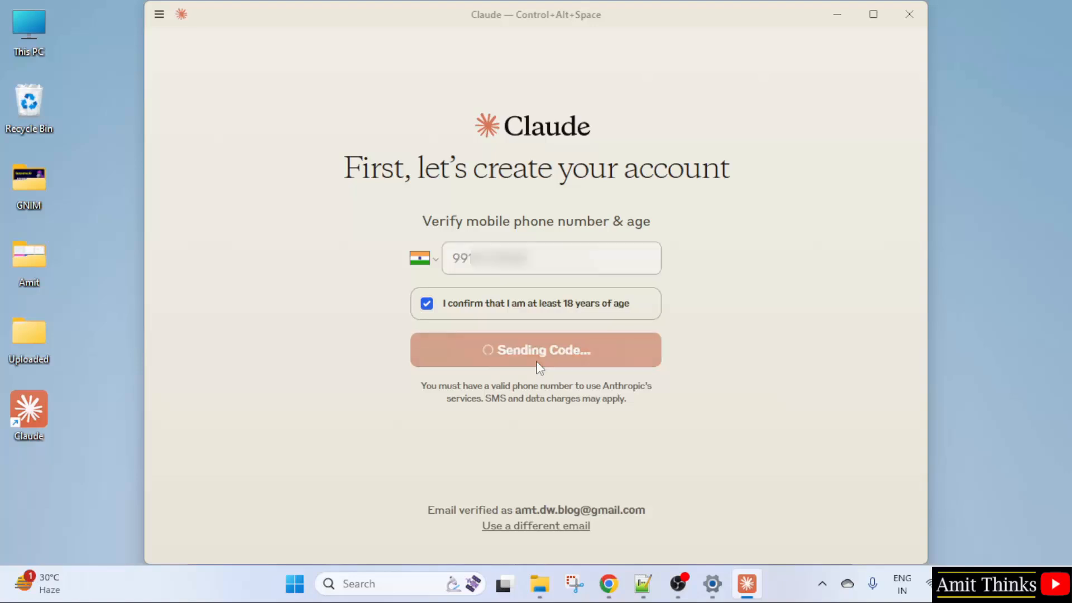
left_click(535, 349)
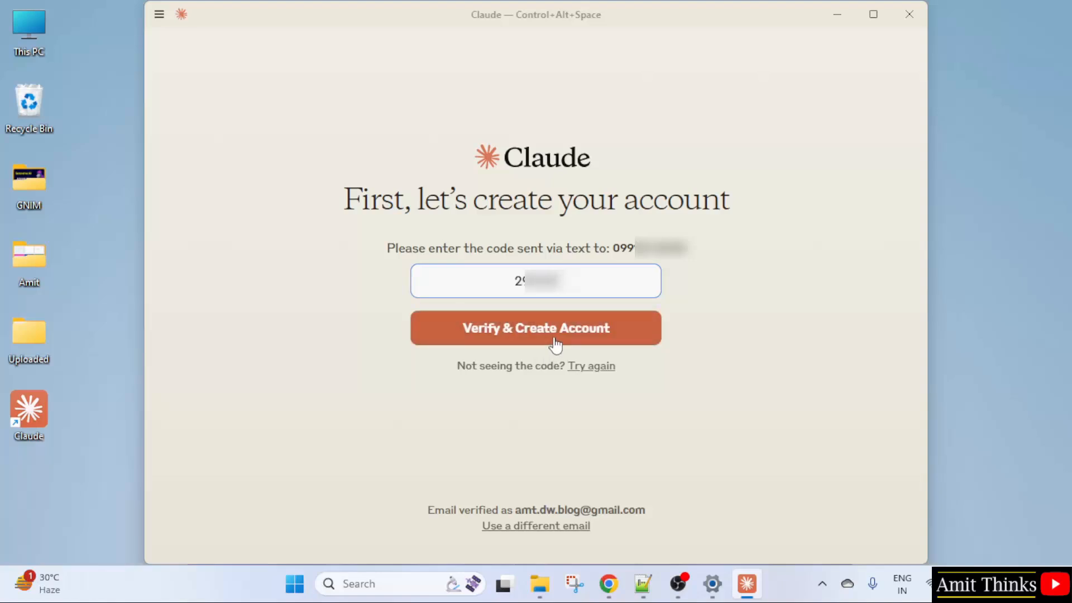
left_click(535, 327)
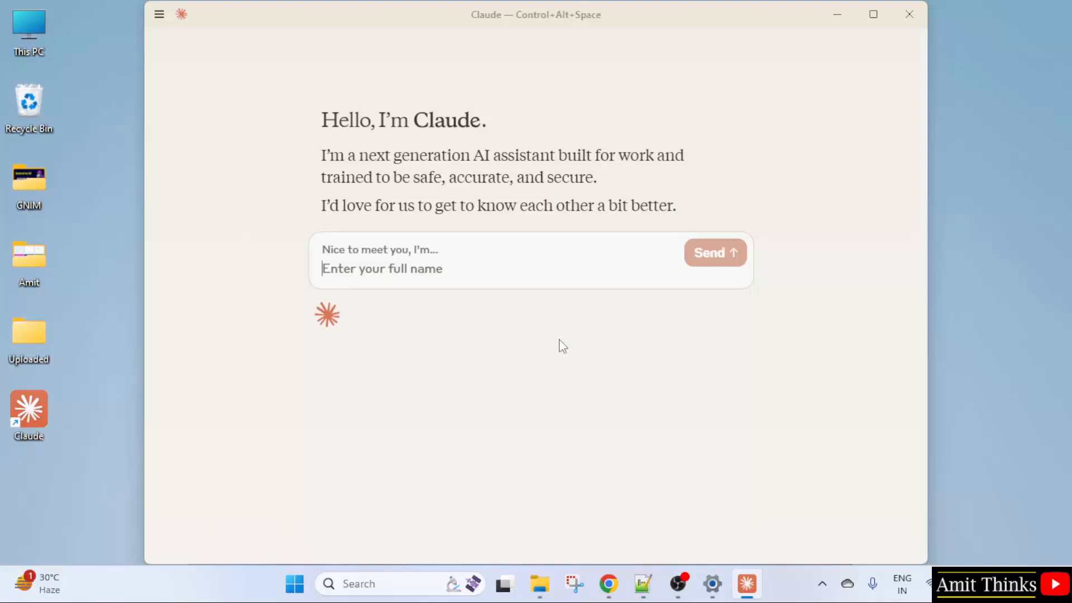
Enter full name 'AMIT' and nickname 'DIWAN' and submit them.
type("AMIT")
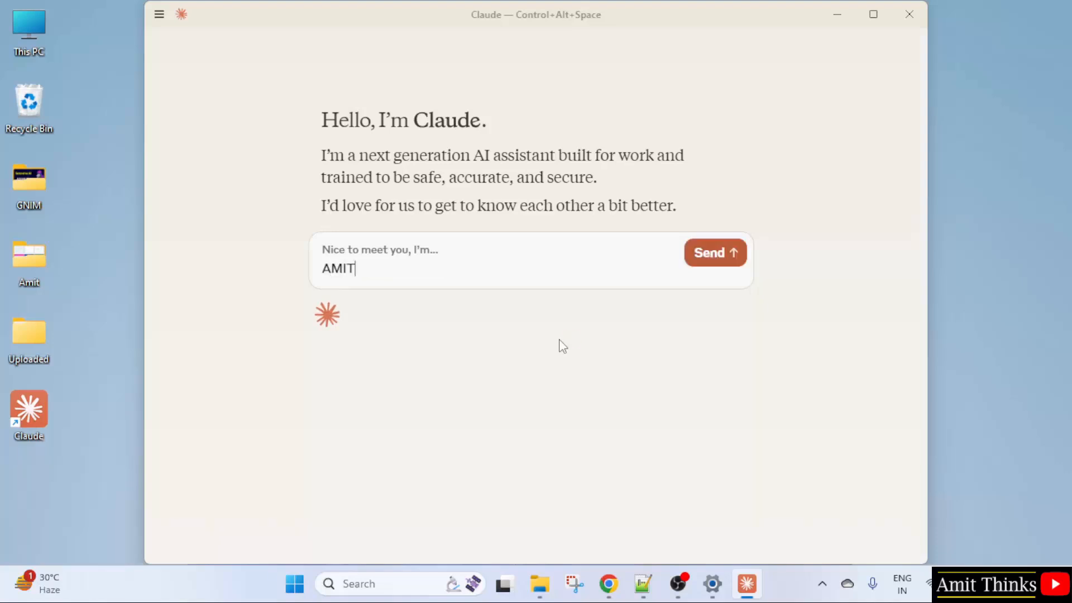
type("DIWAN")
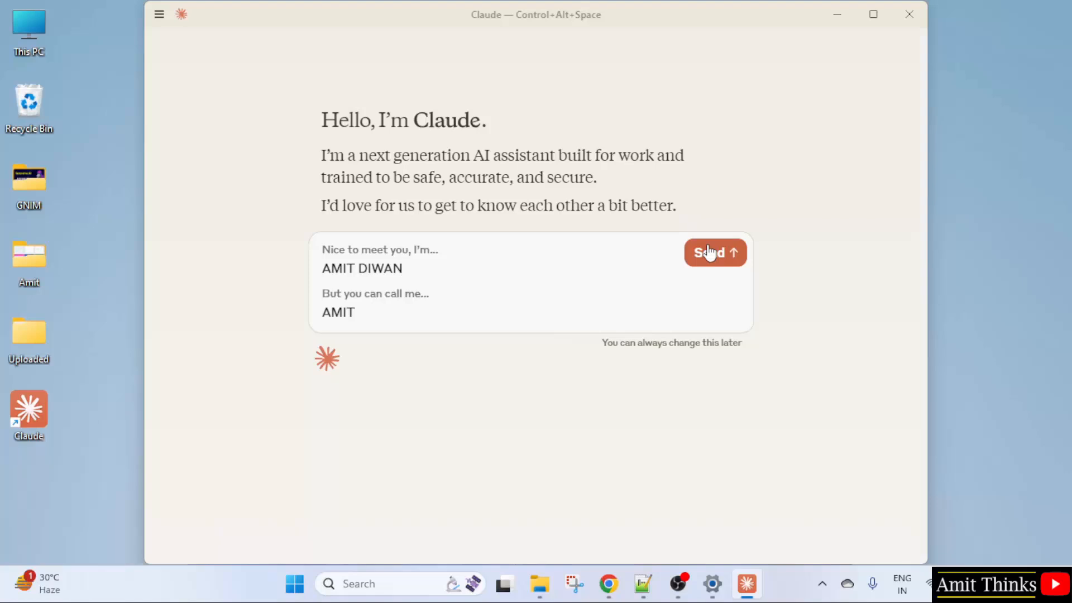
left_click(714, 253)
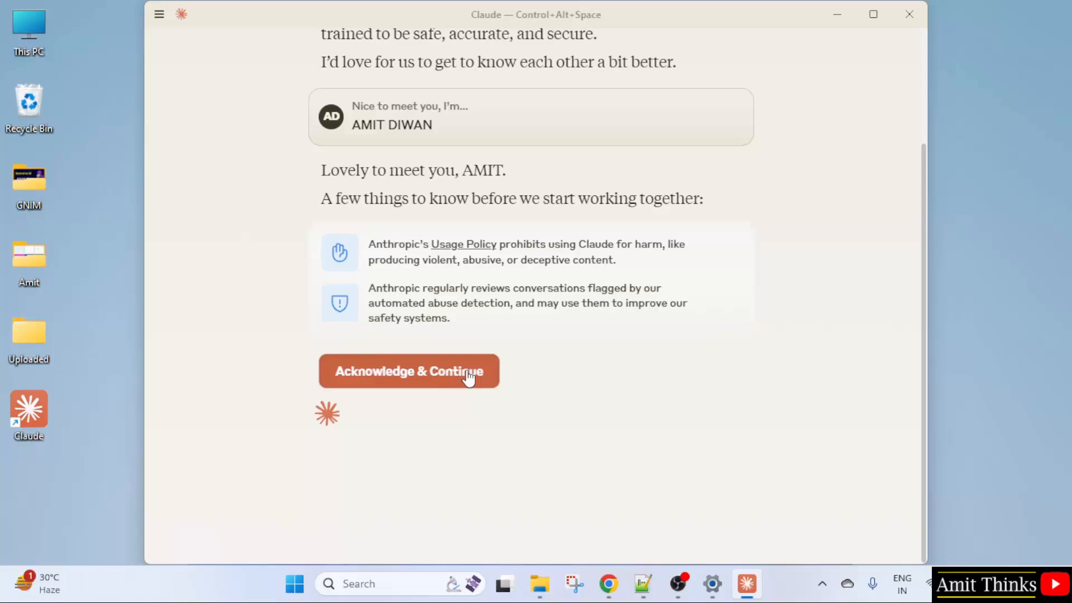
Accept the usage policy and limitations notices to begin using Claude.
left_click(409, 371)
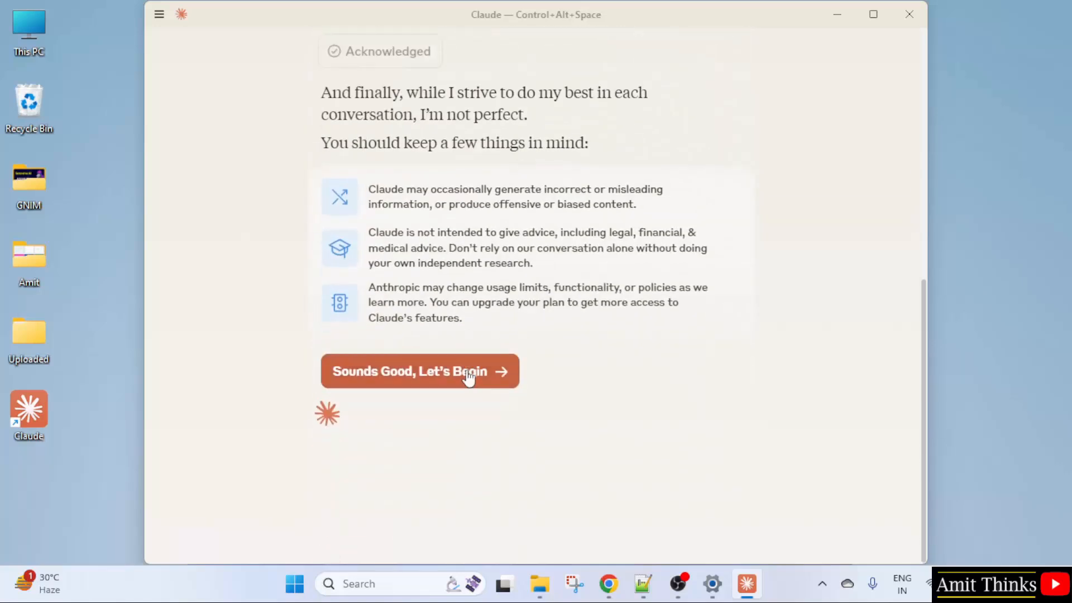
mouse_move(492, 385)
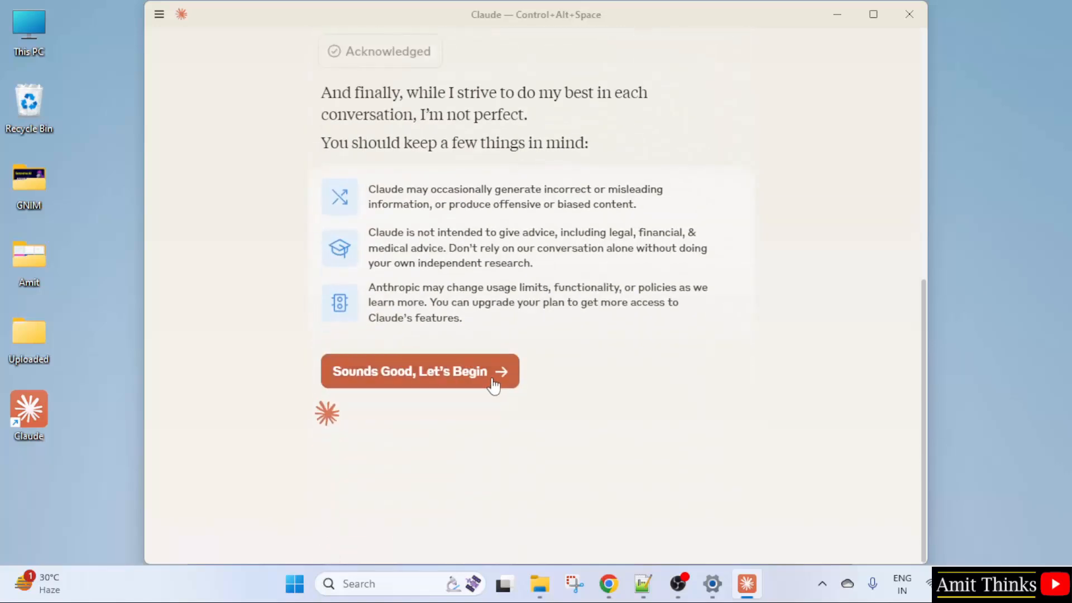
left_click(419, 371)
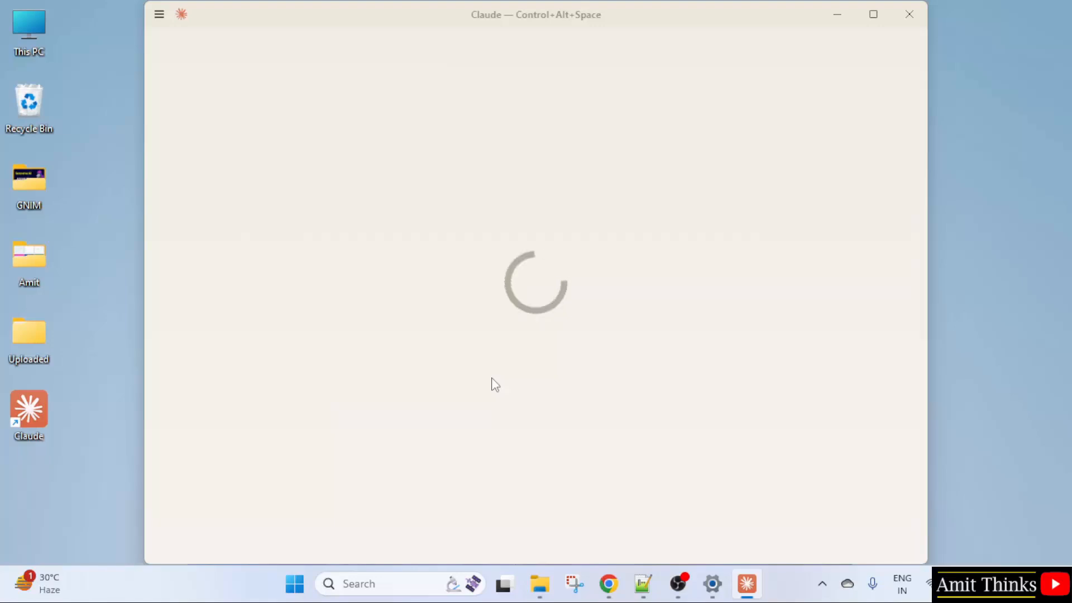
Send the first message 'Hi, How are you?' and get Claude's friendly greeting reply.
type("H")
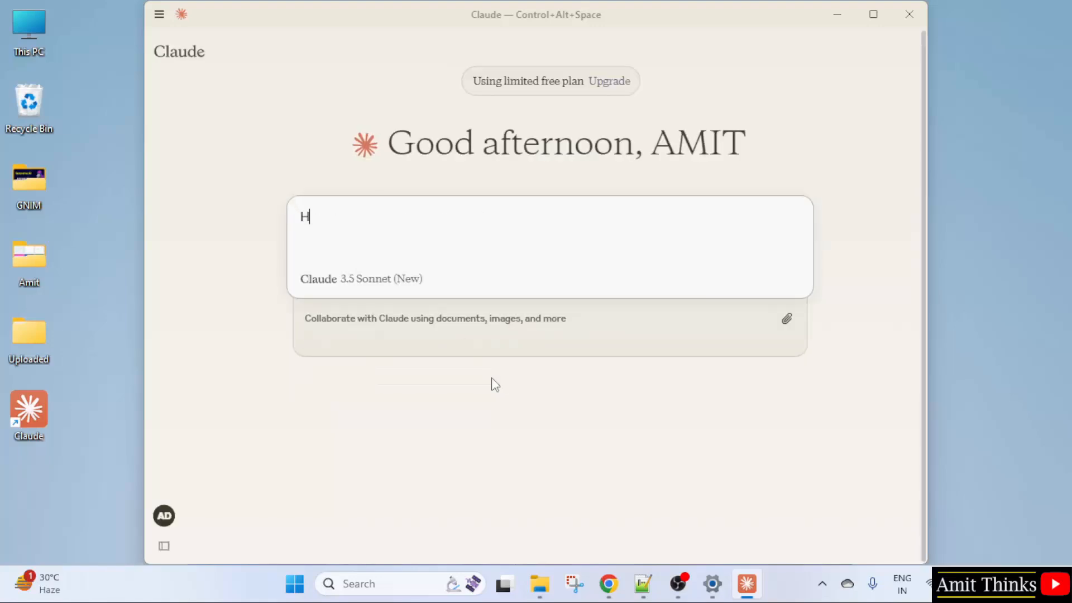
type("i, H")
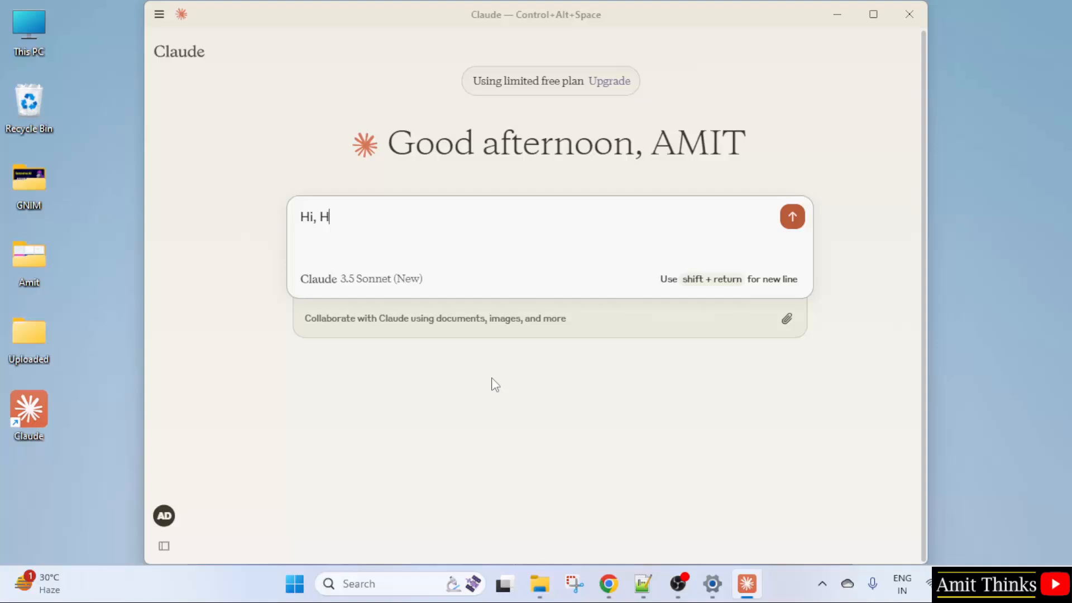
type("ow are you")
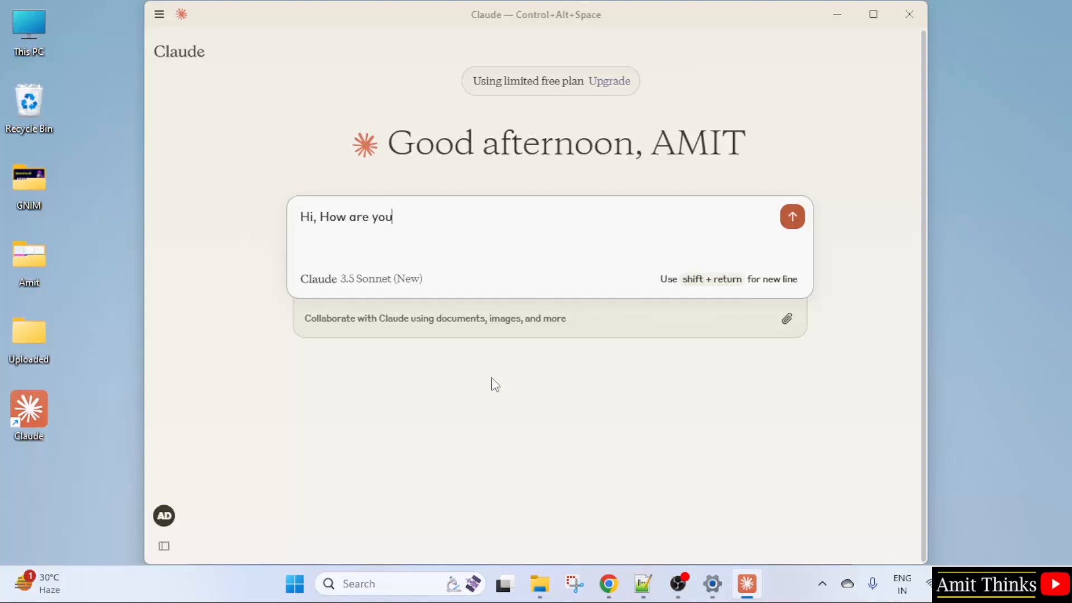
type("?")
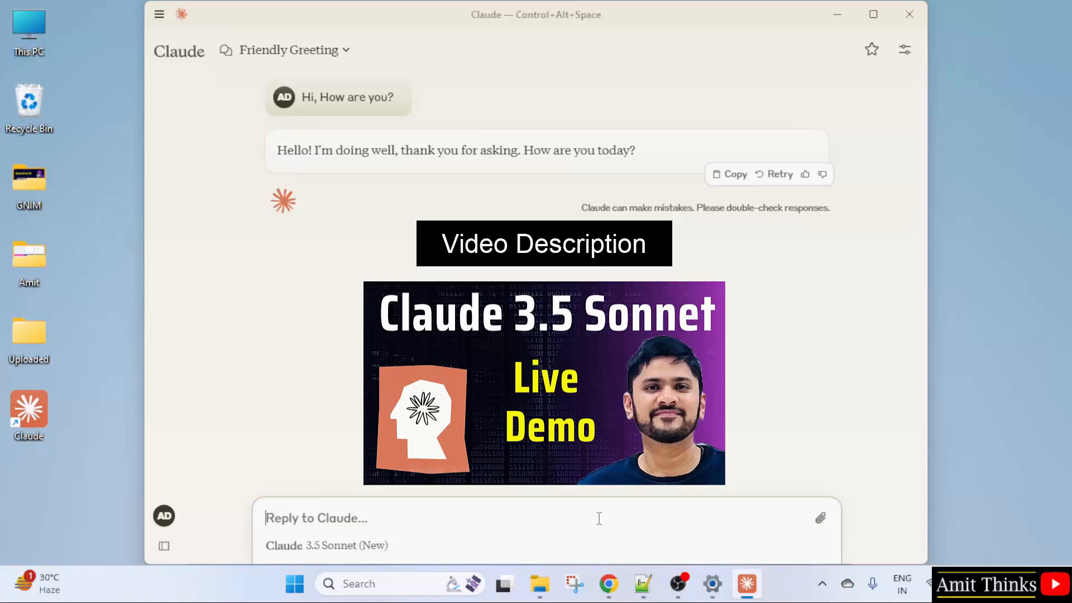
mouse_move(678, 513)
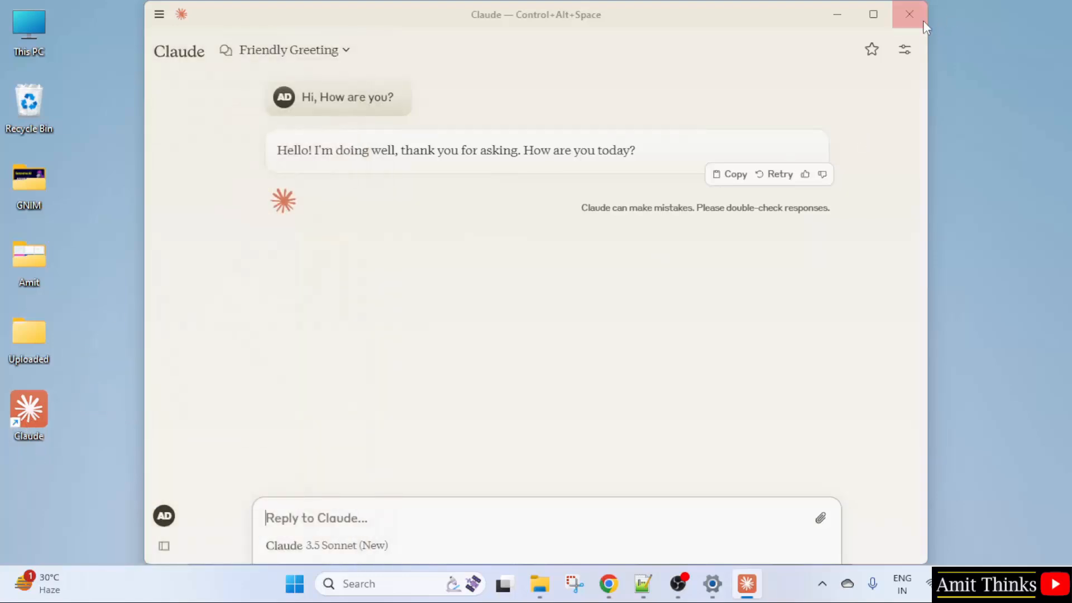
Close Claude, search 'claude' in Start, and relaunch it with the Friendly Greeting chat intact.
left_click(909, 14)
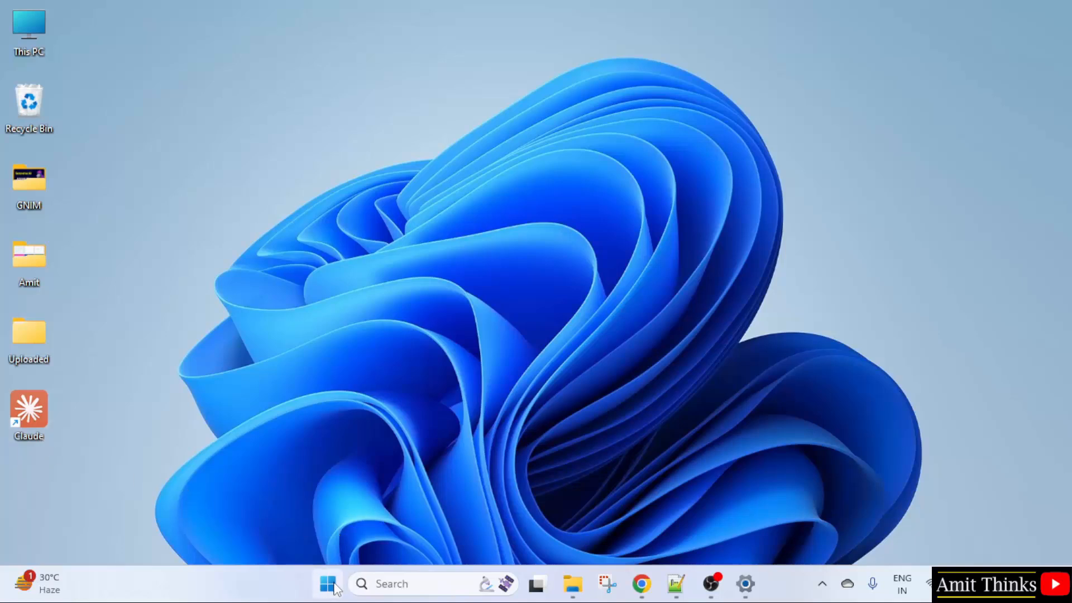
type("claude")
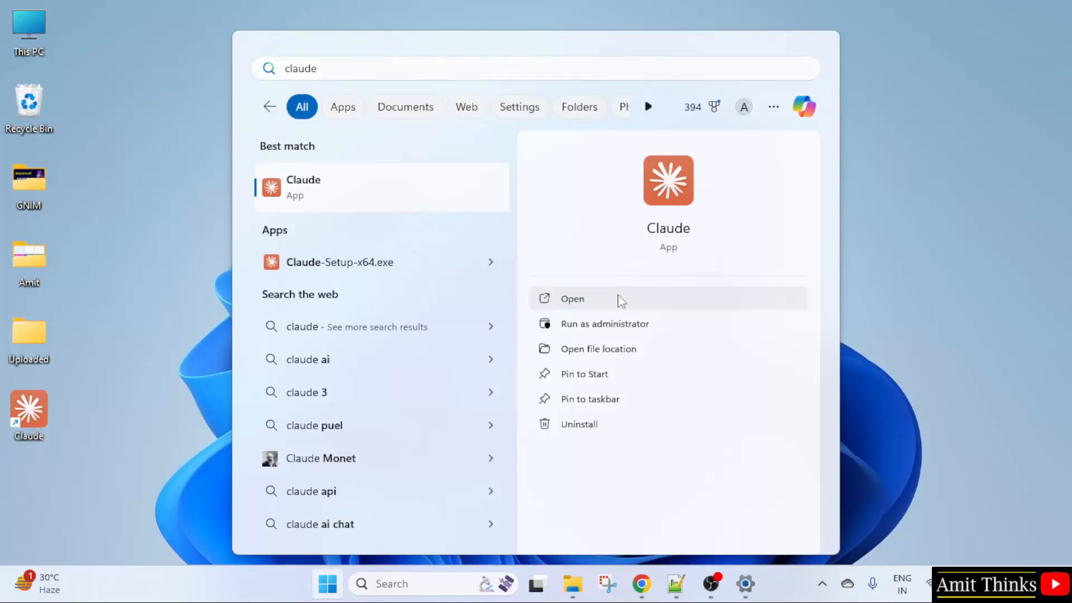
left_click(572, 299)
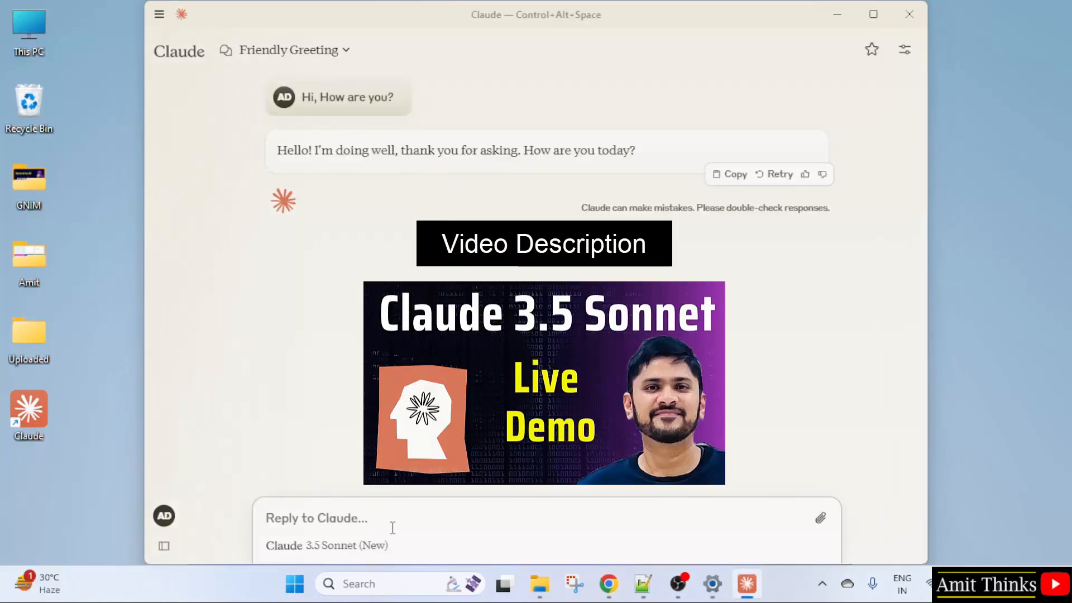